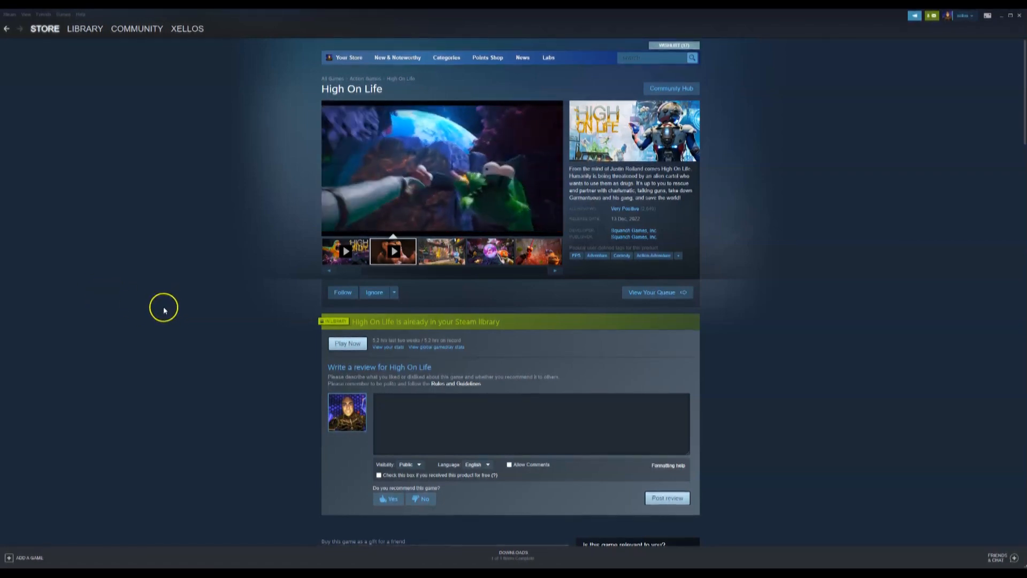
mouse_move(148, 320)
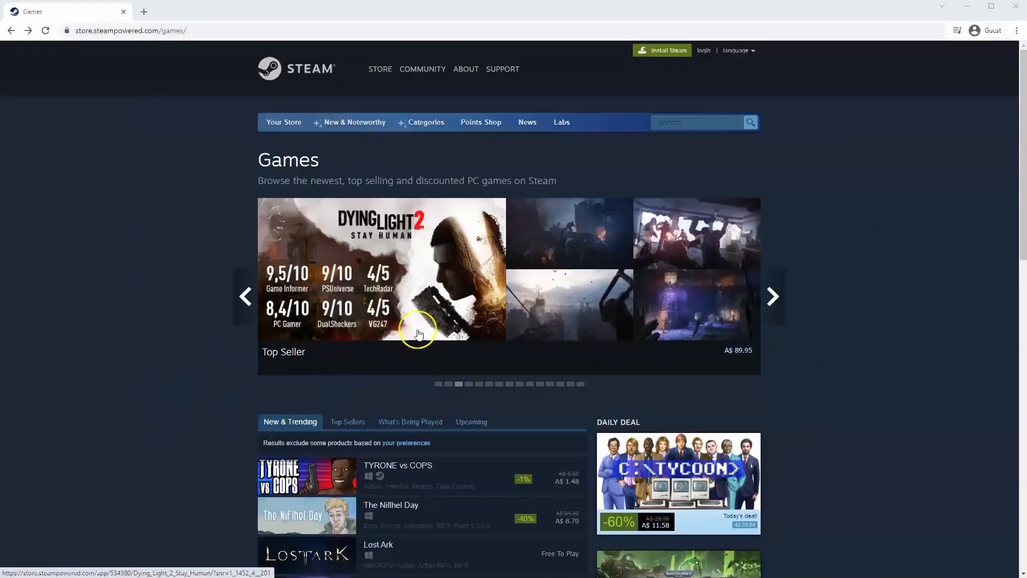
mouse_move(273, 104)
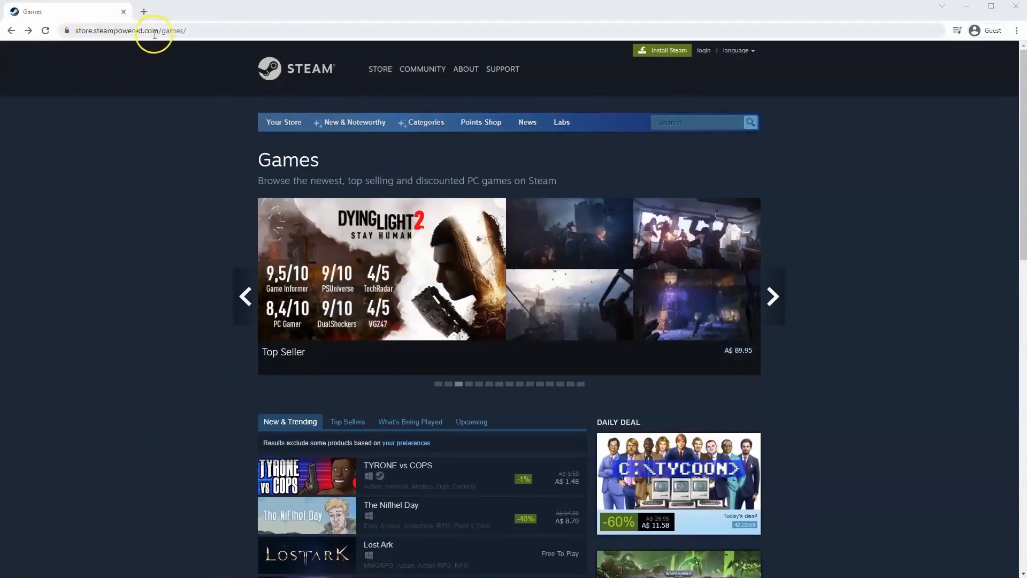
mouse_move(427, 164)
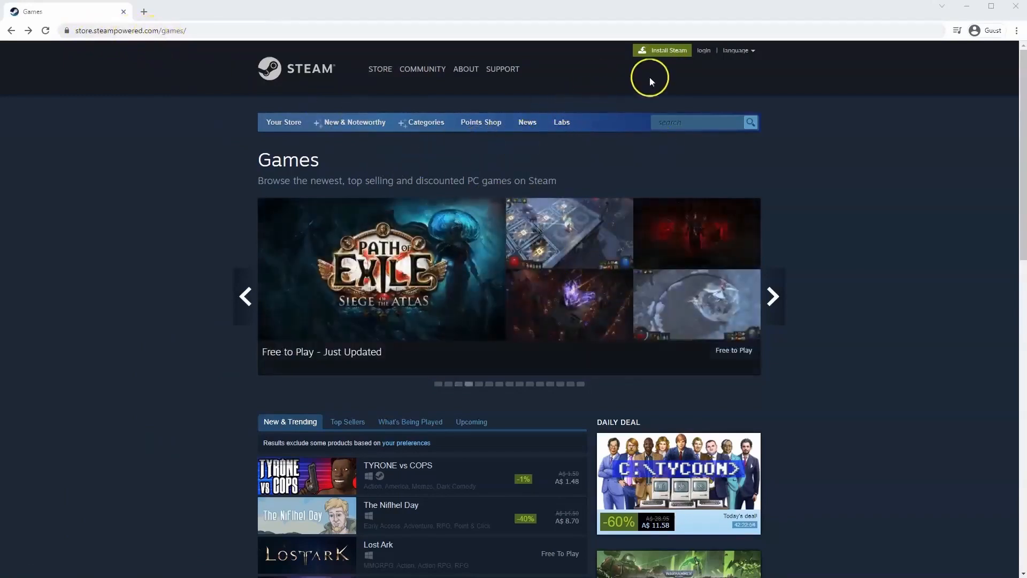
mouse_move(607, 90)
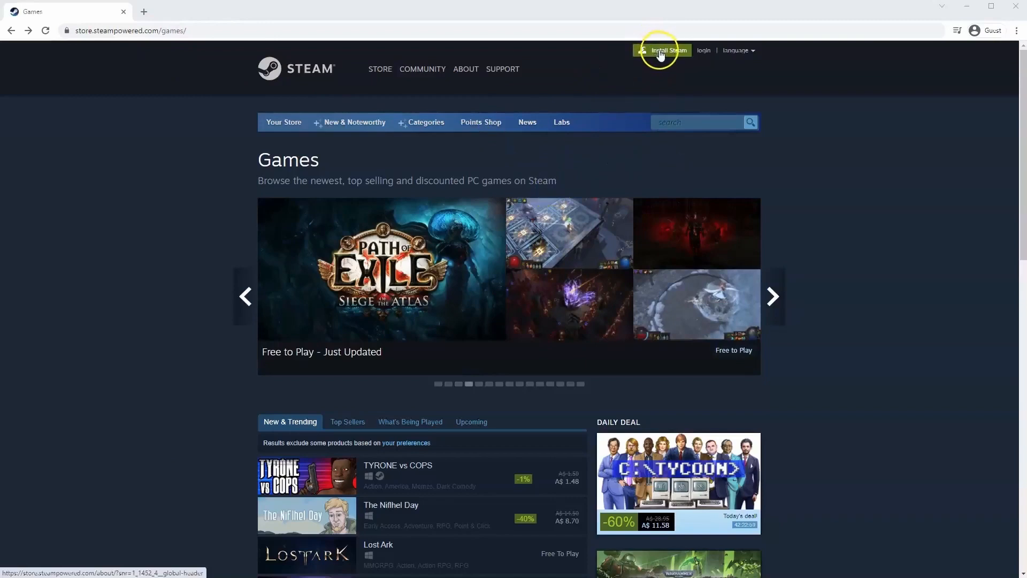
Download SteamSetup.exe from the Install Steam page and run it
left_click(662, 50)
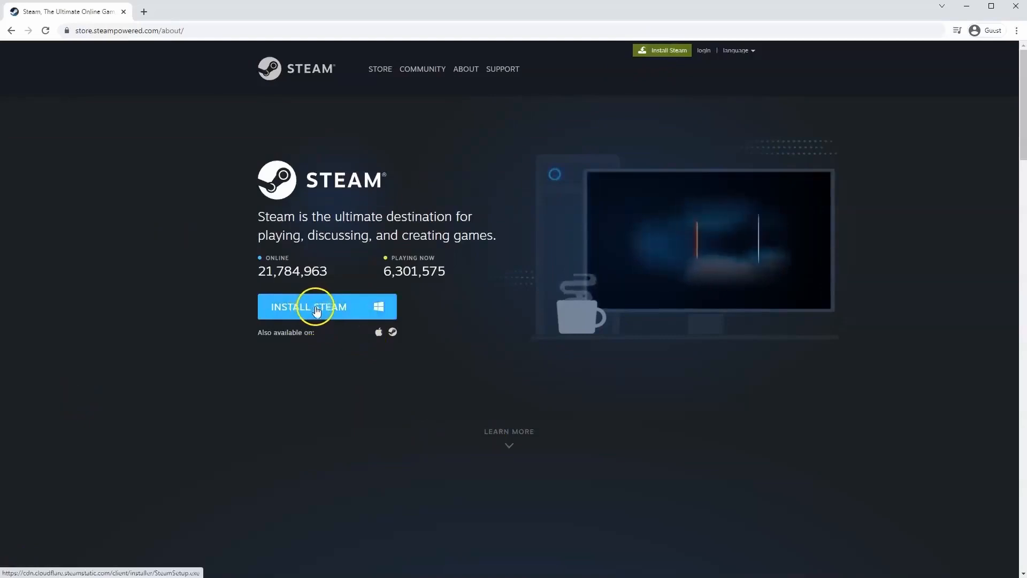
left_click(309, 306)
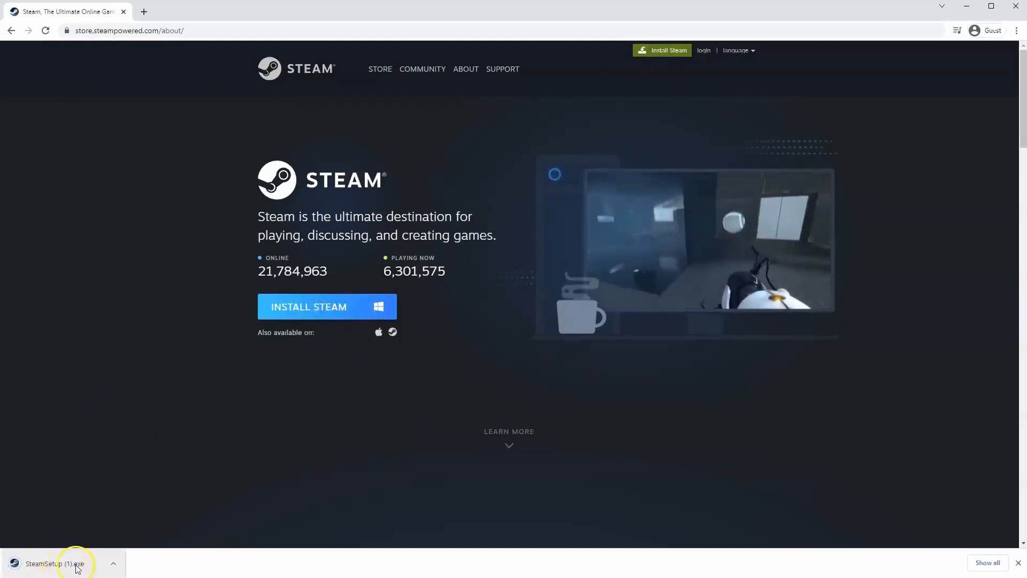
left_click(66, 567)
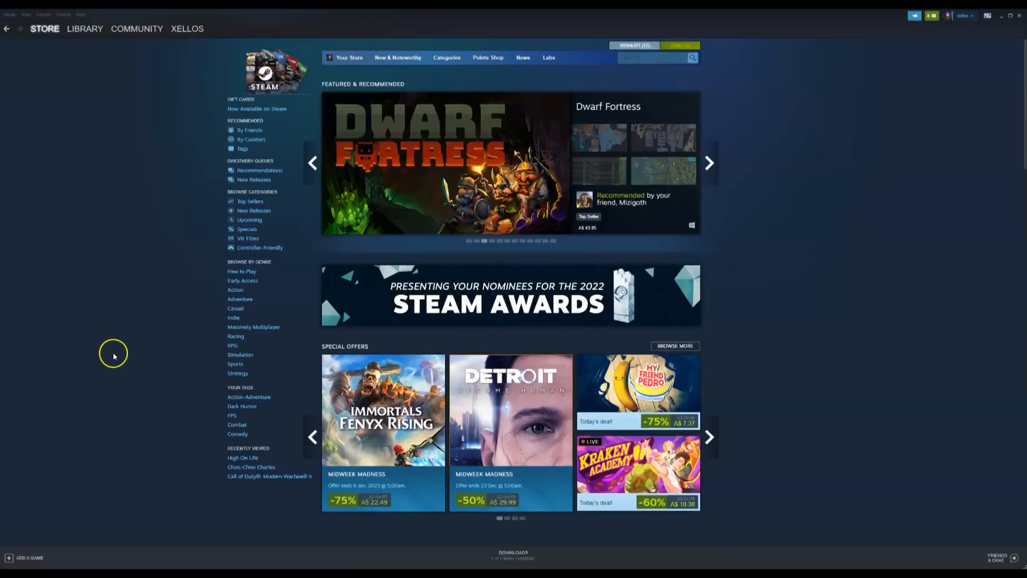
mouse_move(122, 334)
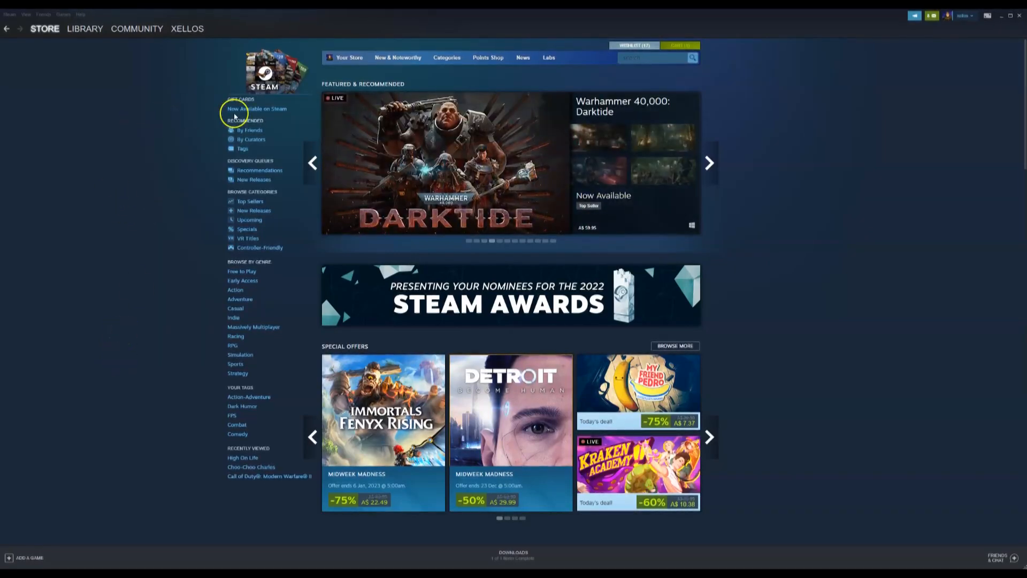
Search the store for 'High On Life' and open its game page
left_click(44, 29)
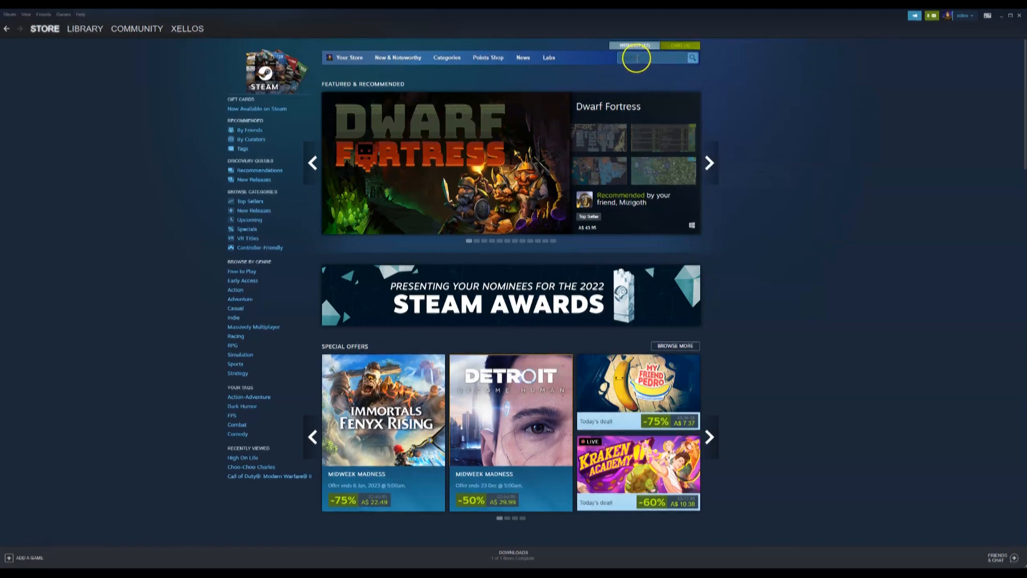
type("High On Life")
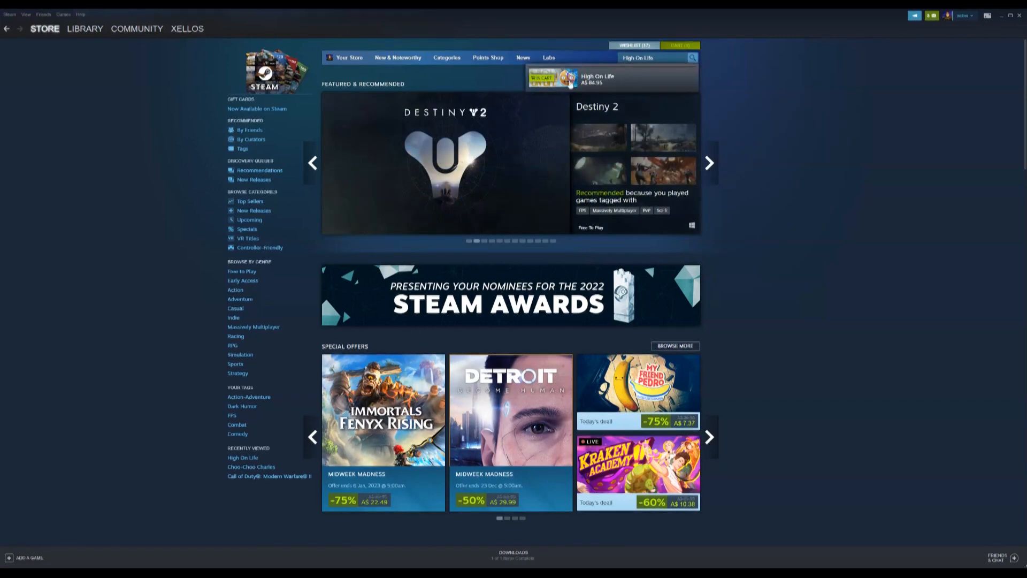
left_click(596, 79)
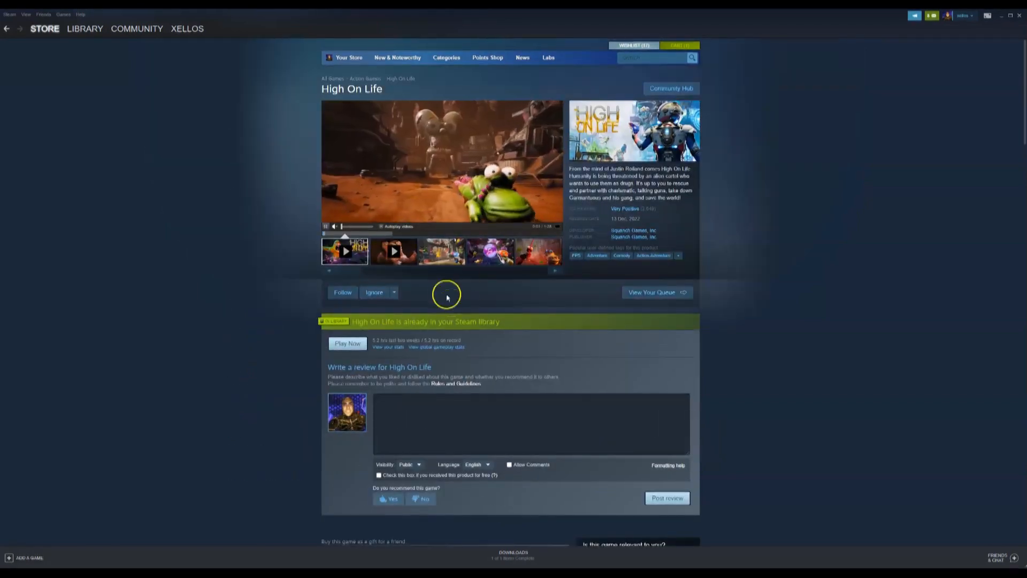
Scroll to Buy High On Life and open the cart via In Cart
scroll("down", 3)
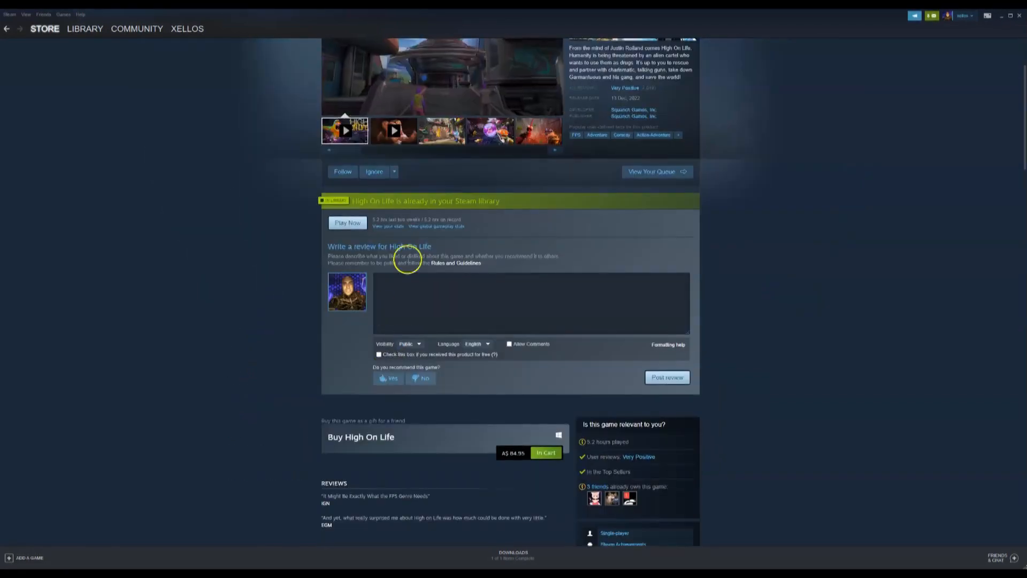
scroll("down", 3)
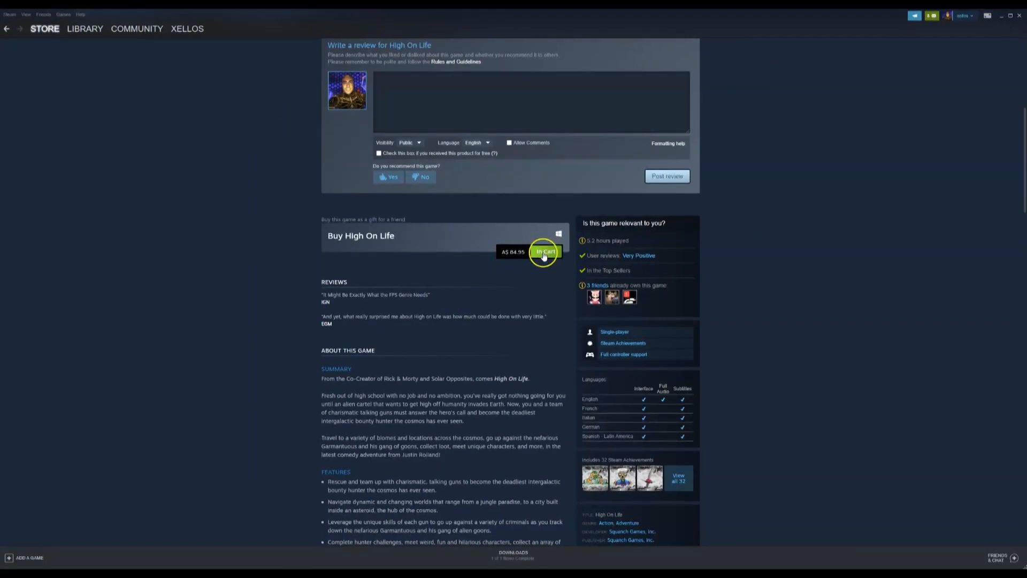
left_click(544, 252)
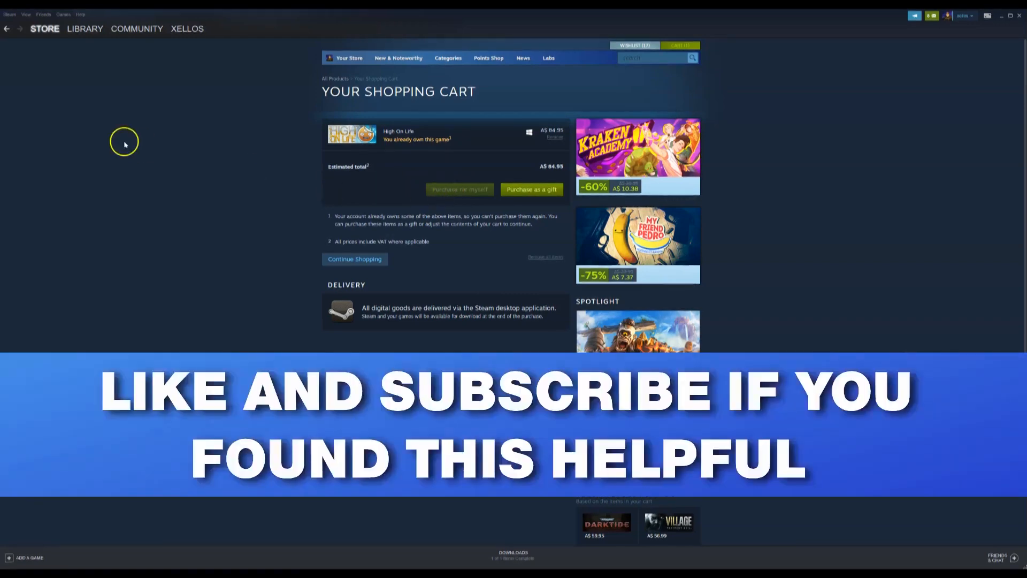
mouse_move(306, 150)
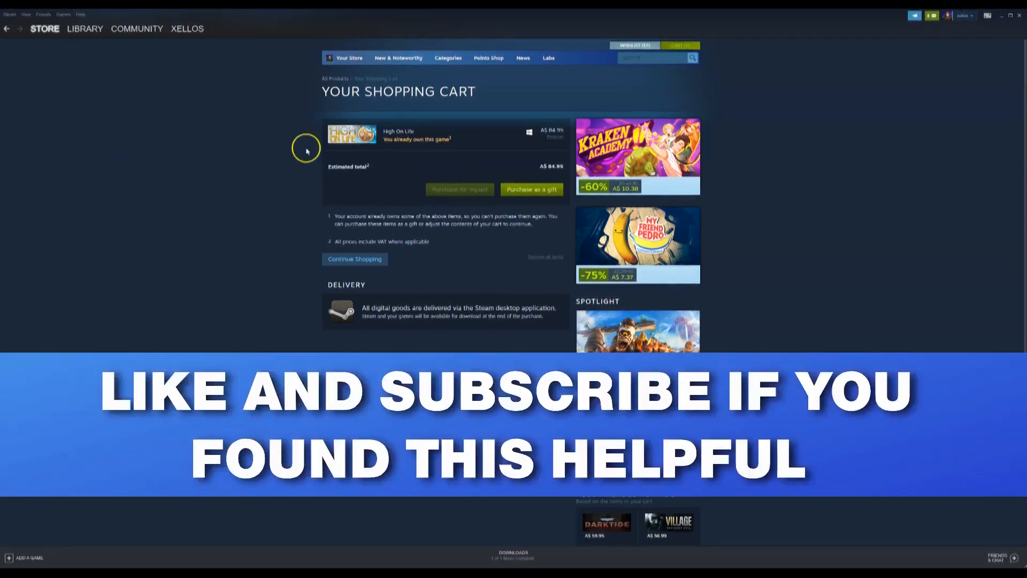
Show the LIBRARY dropdown with Home, Collections and Downloads
left_click(85, 28)
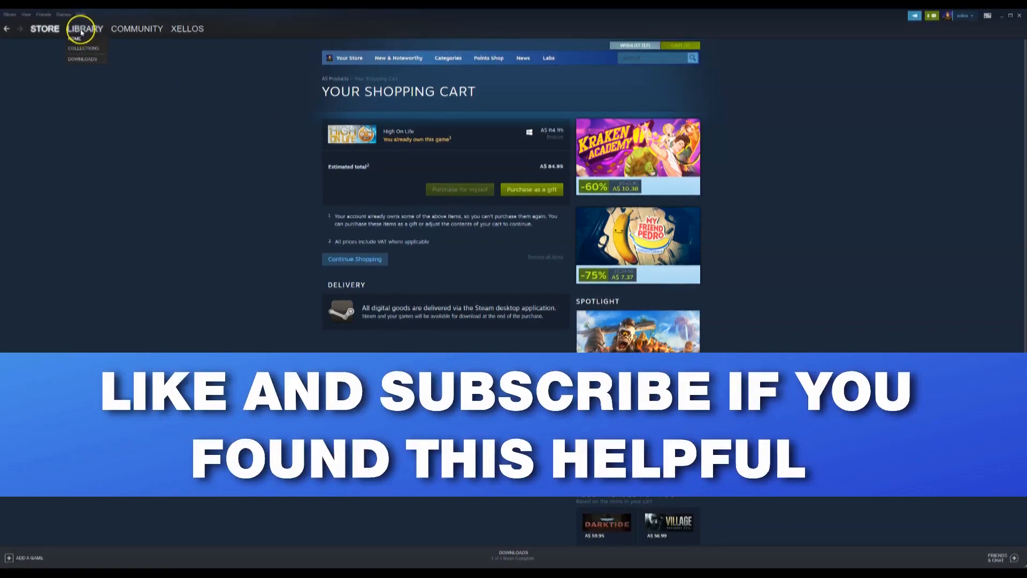
Open Library Home and select a game from the sidebar list
left_click(85, 28)
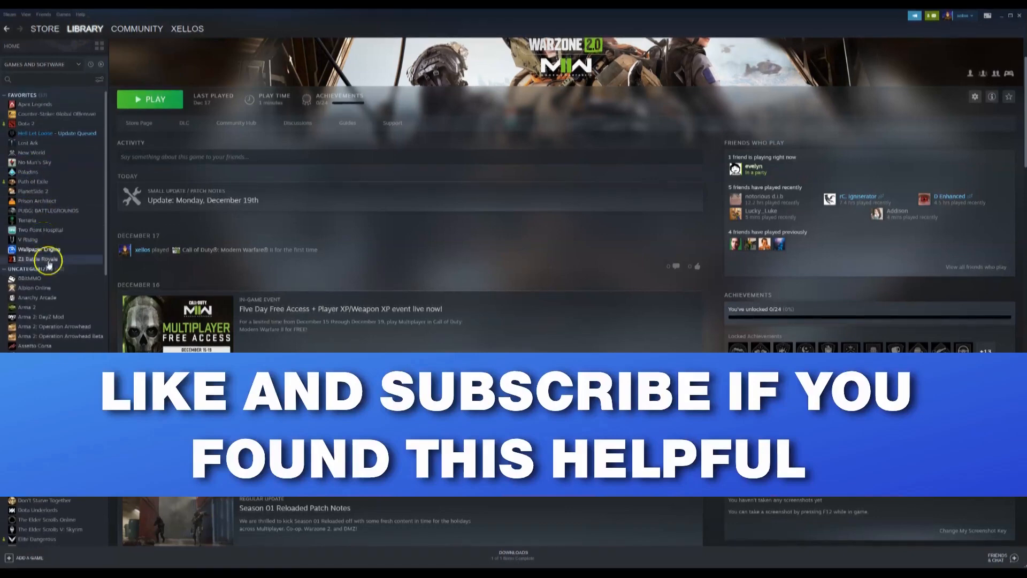
left_click(40, 248)
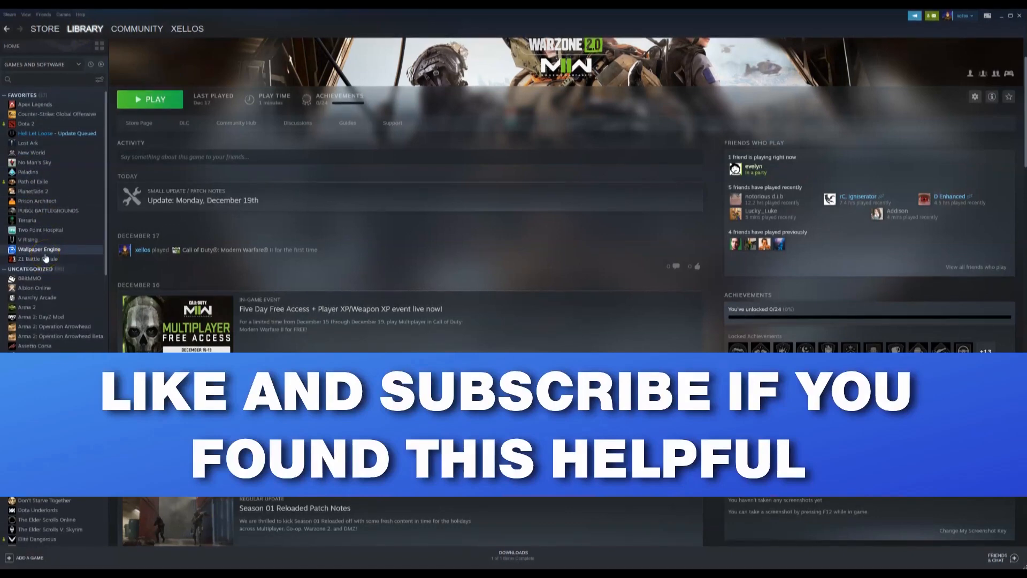